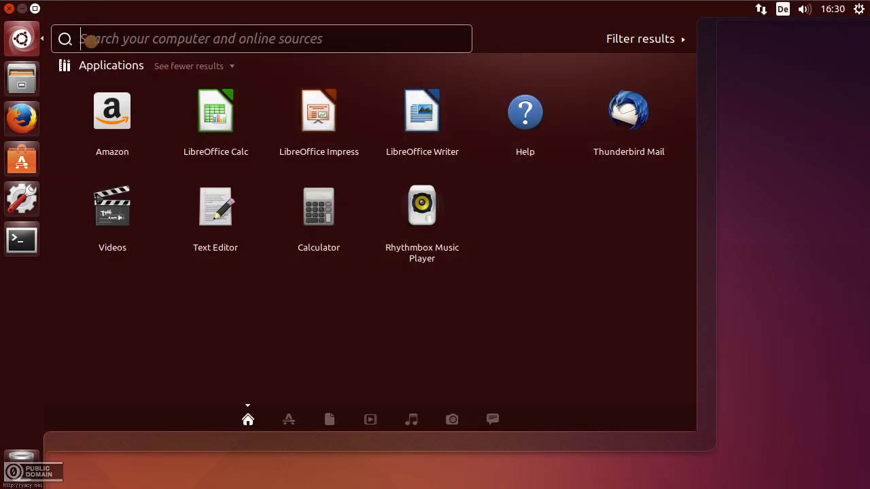
- Launch the Terminal application from the Unity Dash by searching 'terminal'
text(terminal)
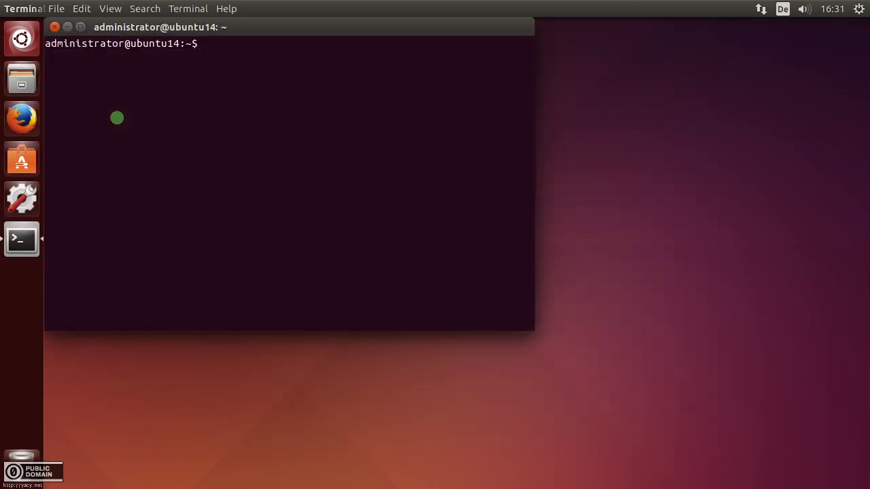
- Run 'java' to confirm it is missing and select the openjdk-7-jre-headless package name
text(ja)
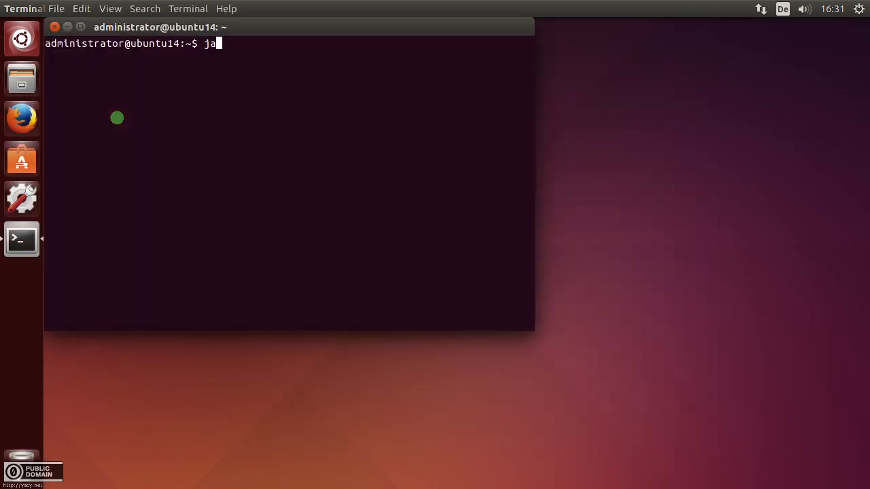
text(va)
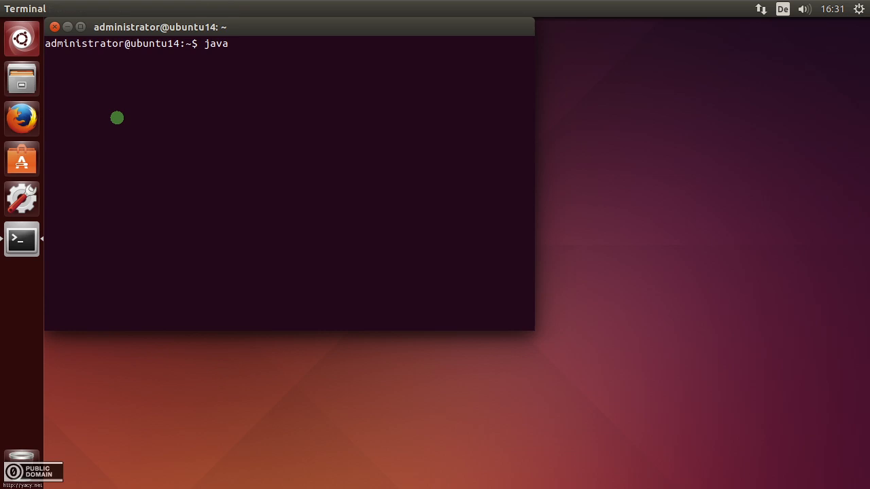
key(Return)
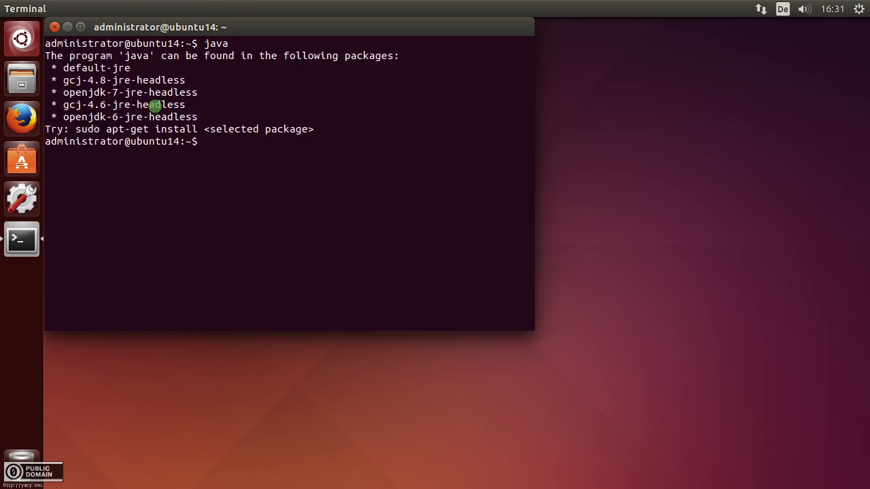
double_click(129, 92)
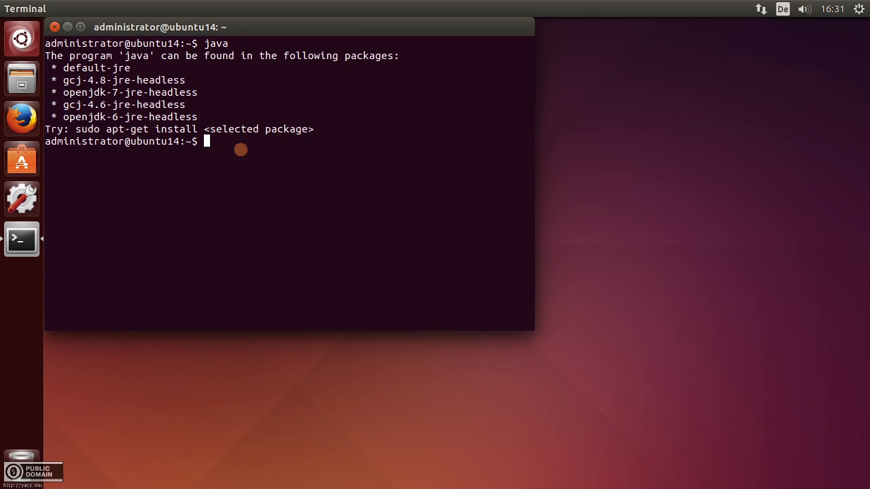
- Install openjdk-7-jre-headless with 'sudo apt-get install', confirming the extra packages with y
text(sudo apt-get install)
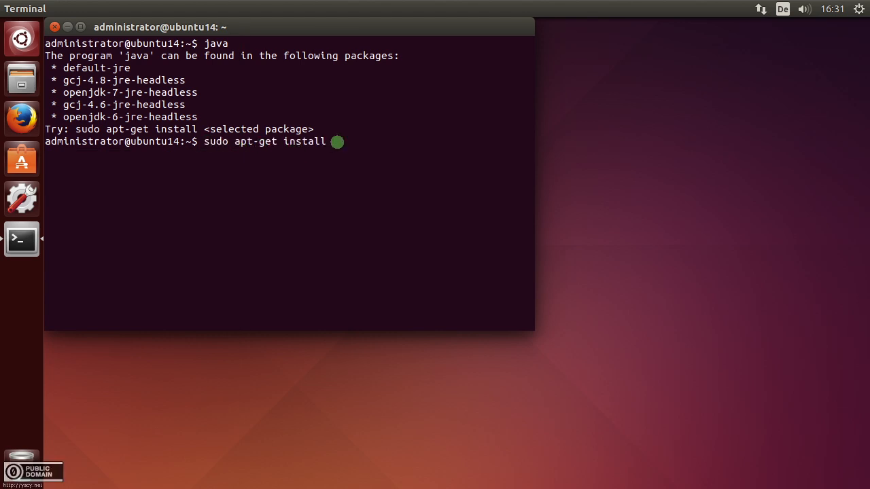
right_click(337, 142)
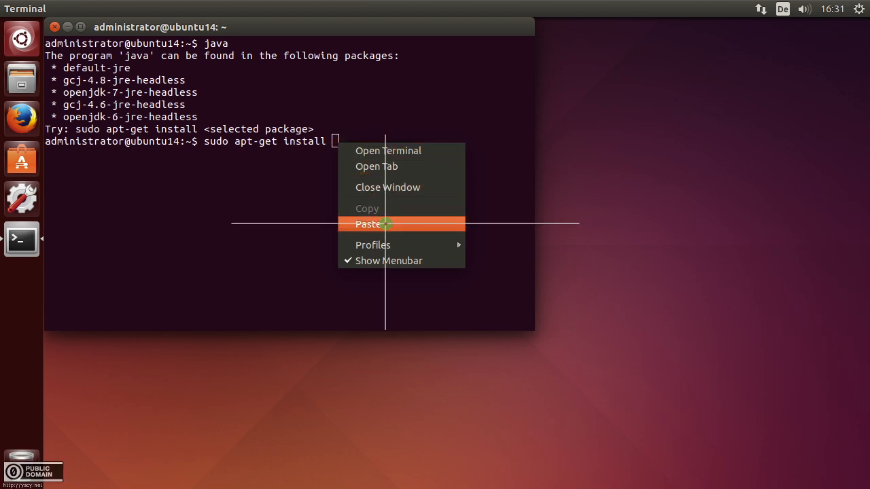
click(368, 223)
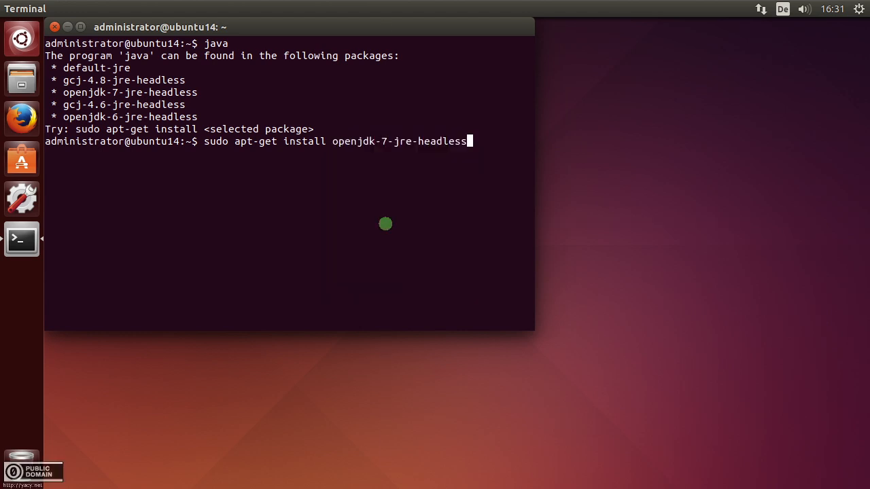
key(Return)
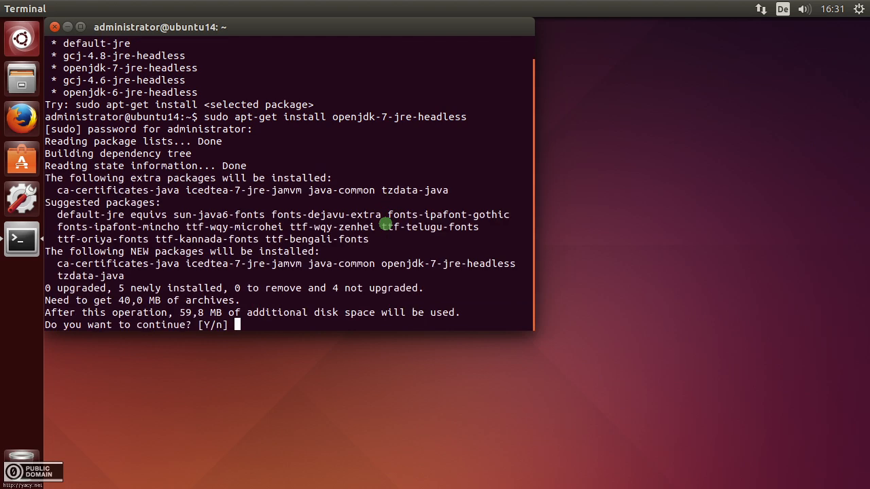
text(y)
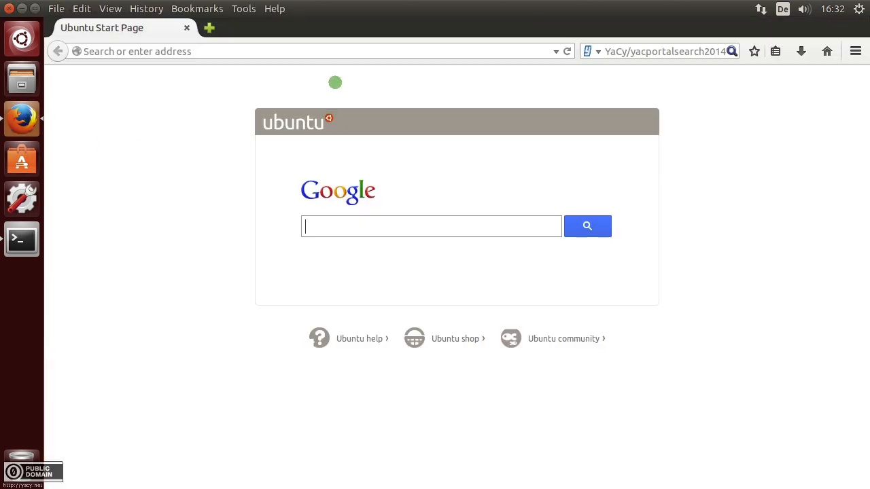
- Download the YaCy 1.72 GNU/Linux tarball from yacy.net via Save Link As and check Downloads
text(yacy.net/en/index.html)
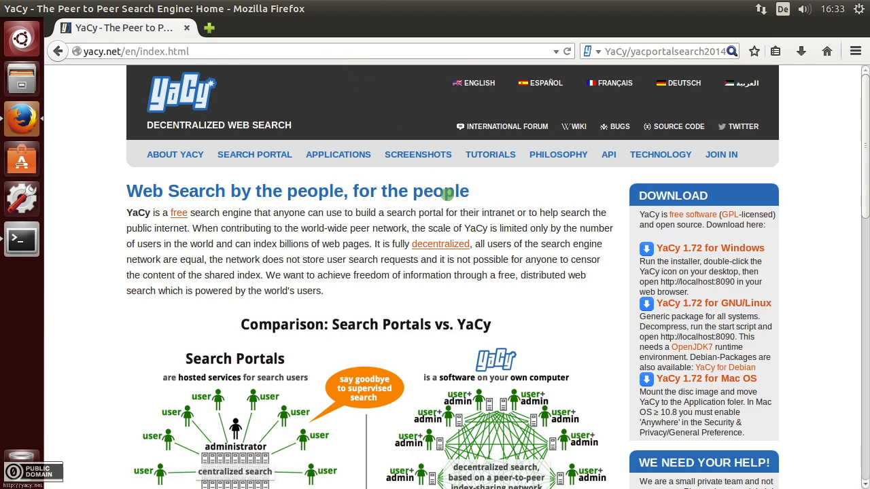
mouse_move(700, 302)
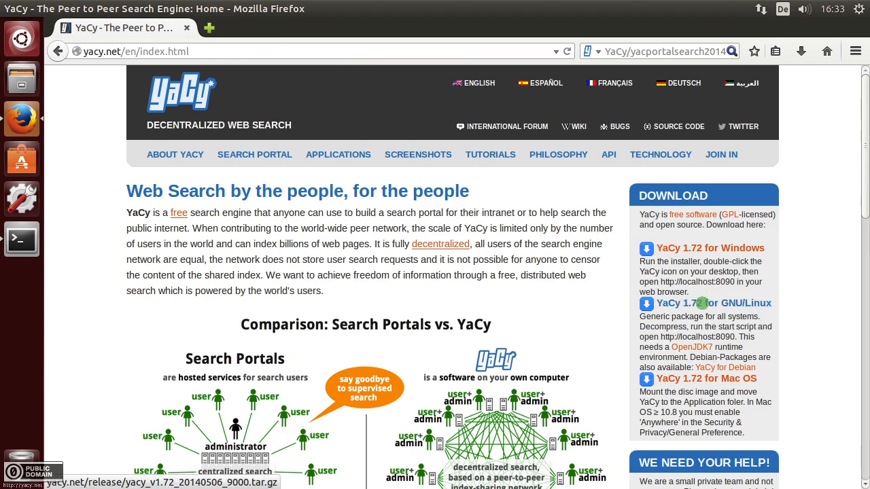
right_click(712, 301)
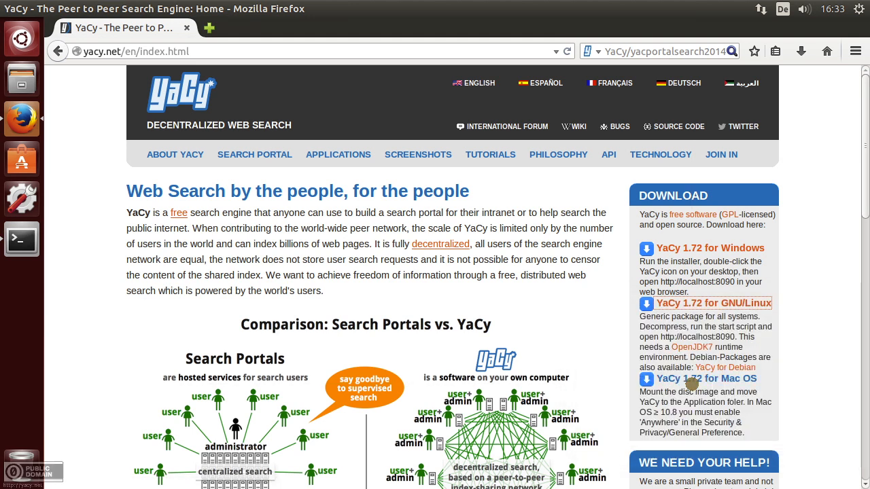
click(713, 303)
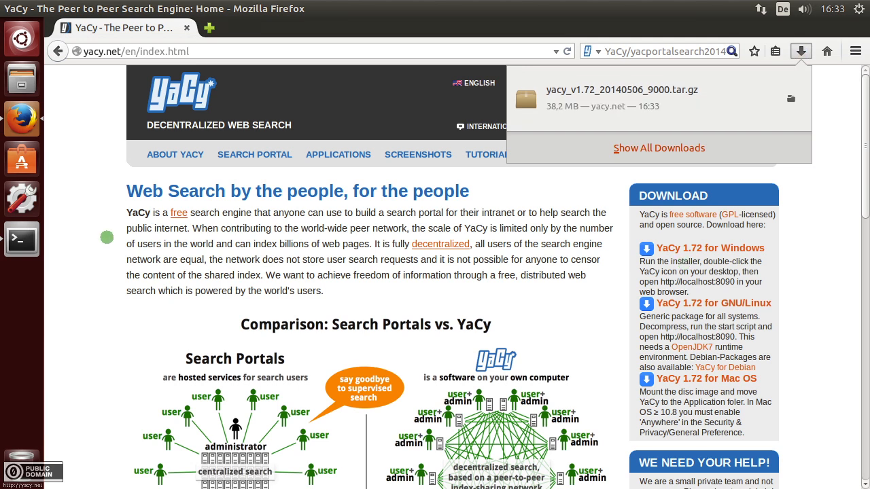
click(22, 239)
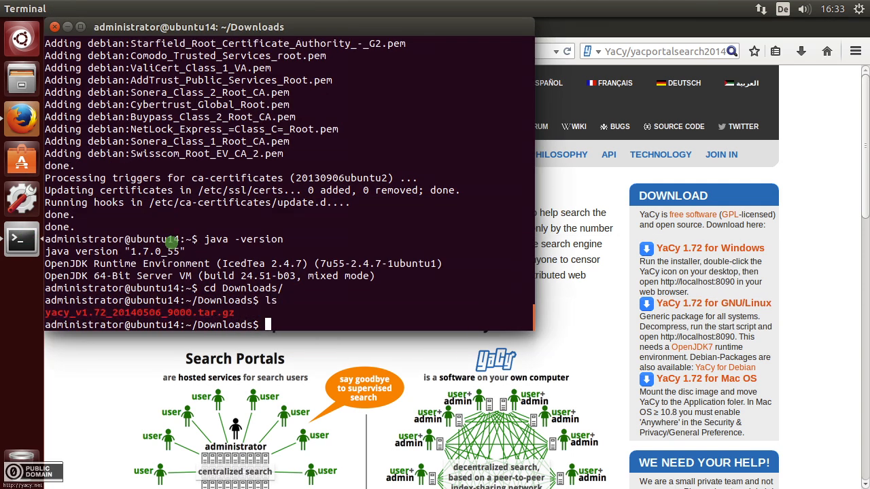
- Extract yacy_v1.72_20140506_9000.tar.gz with tar xfz and change into the yacy folder
text(tar xfz yacy_v1.72_20140506_9000.tar.gz)
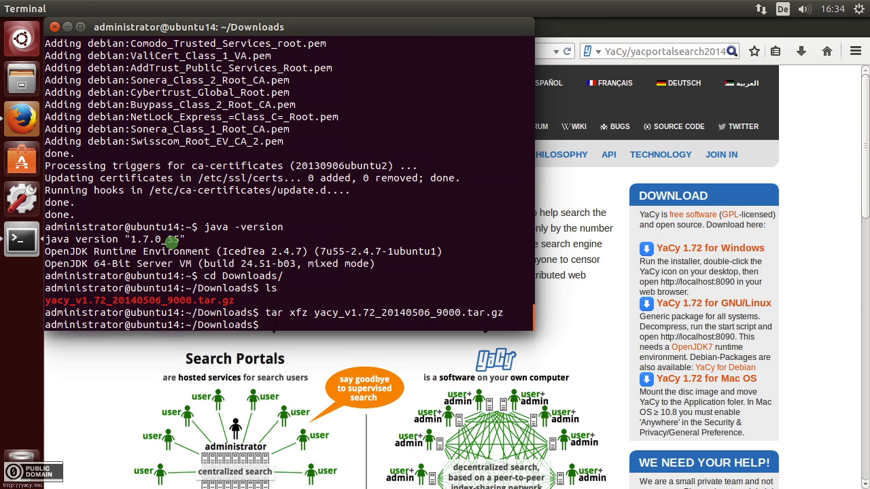
text(cd yacy/)
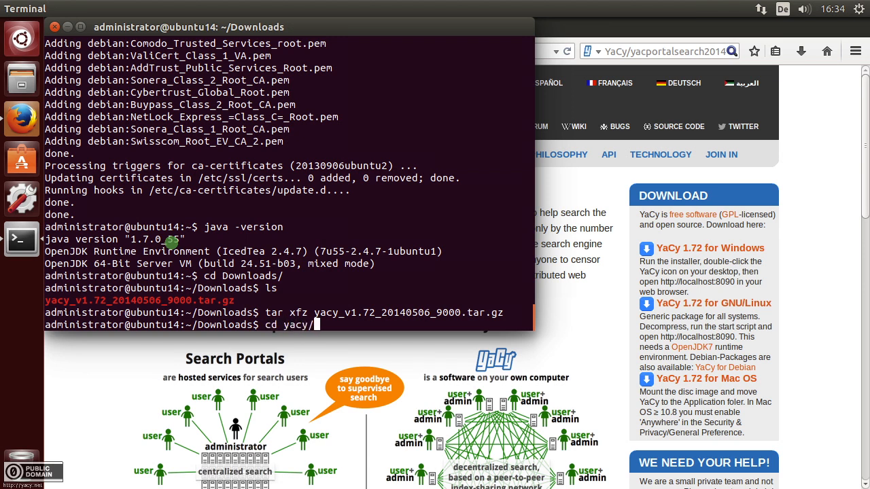
key(Return)
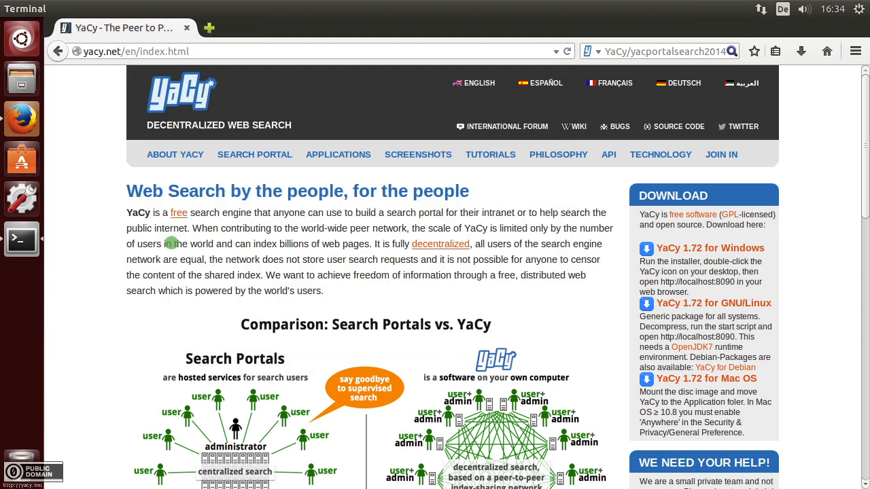
- Search the local YaCy peer for 'juggling', then go to the administration settings
text(jugg)
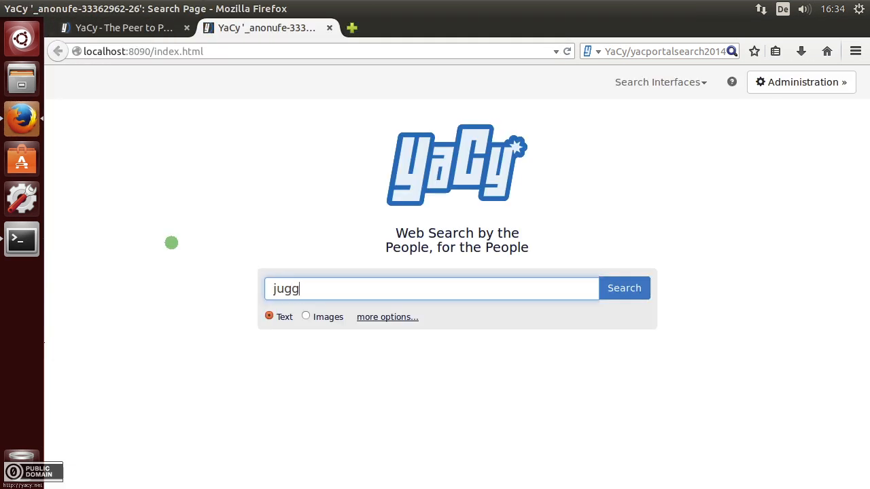
text(ling)
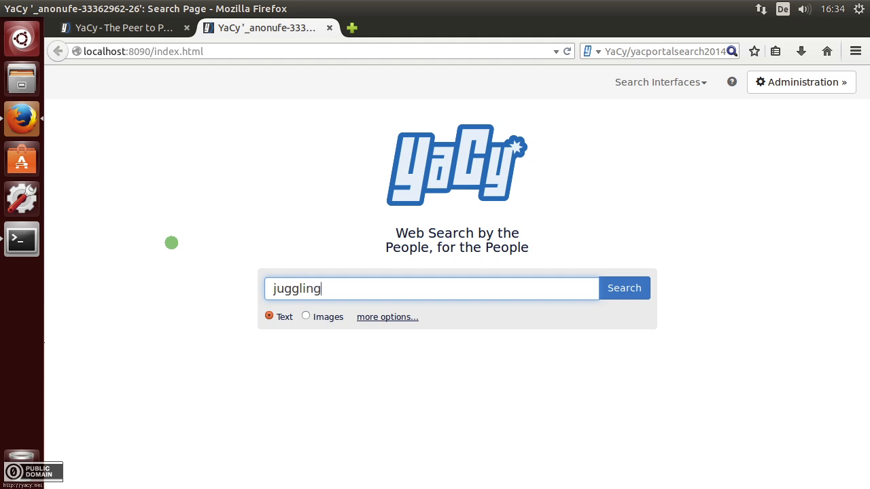
click(623, 289)
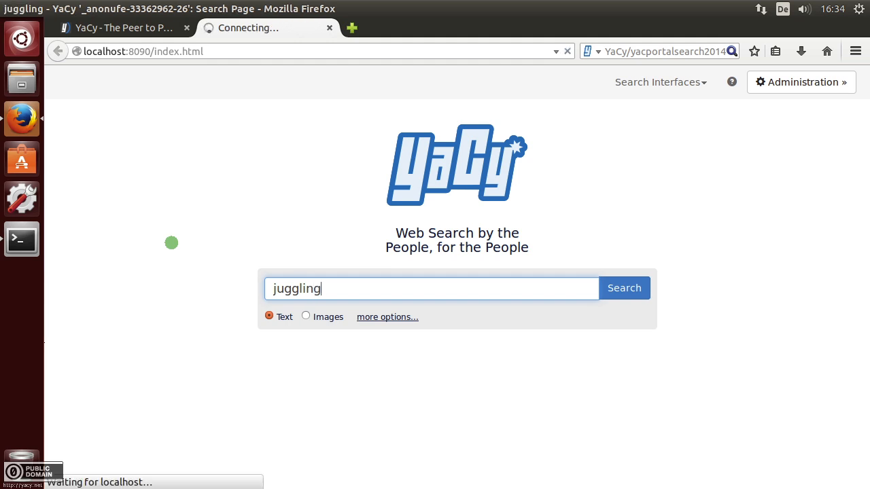
click(622, 288)
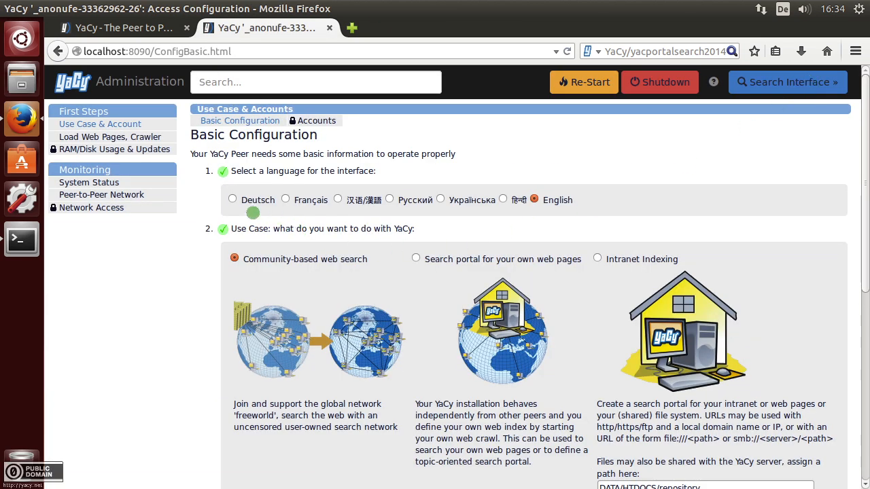
- Show the 'freeworld' Search Network overview with 250 active peers and the peer graph
click(101, 194)
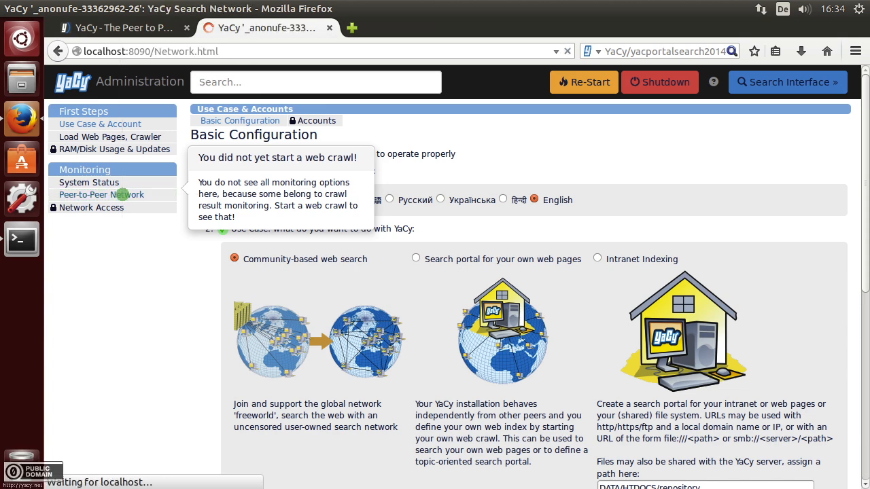
click(100, 195)
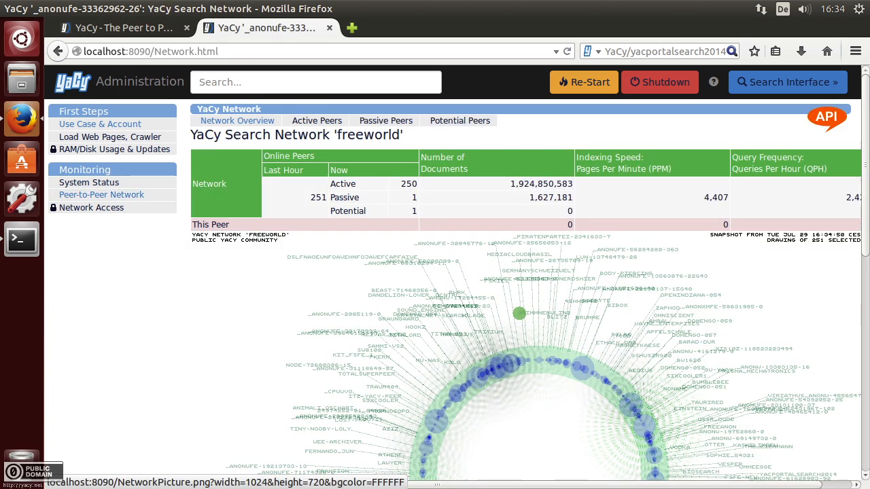